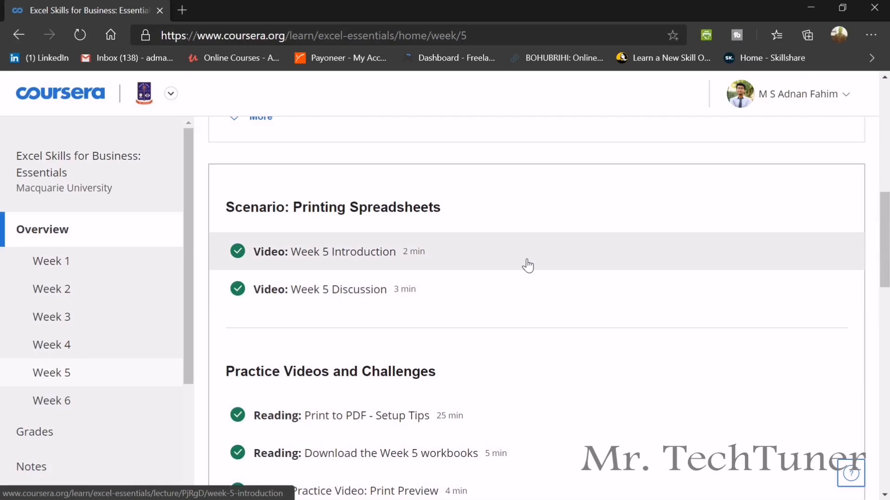
Scroll to Practice Videos and Challenges and open the Print Preview practice quiz result
scroll(up, 3)
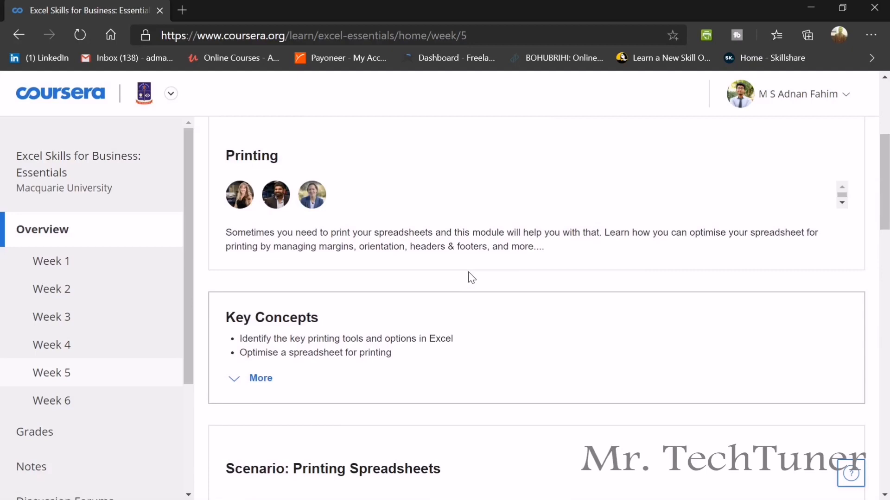
scroll(down, 3)
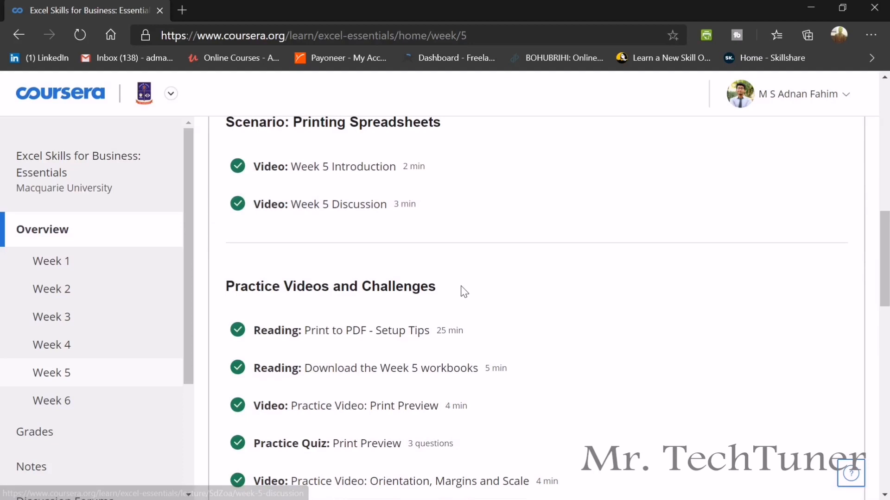
scroll(down, 3)
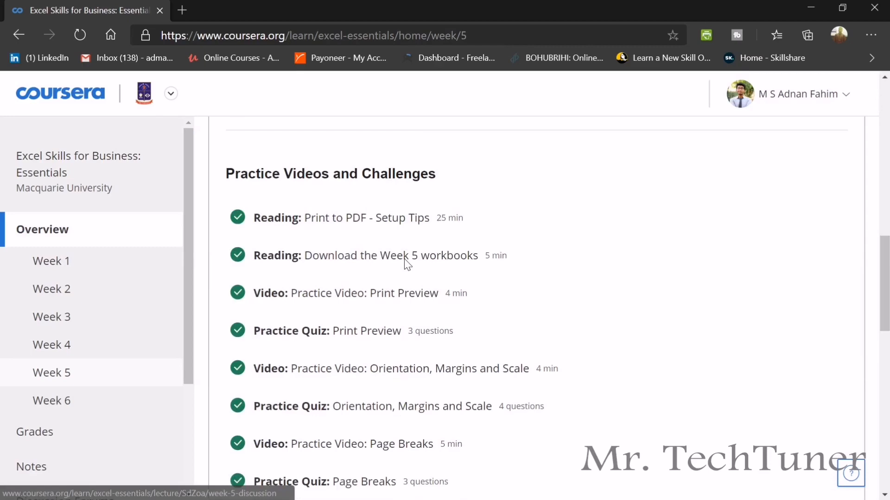
click(366, 331)
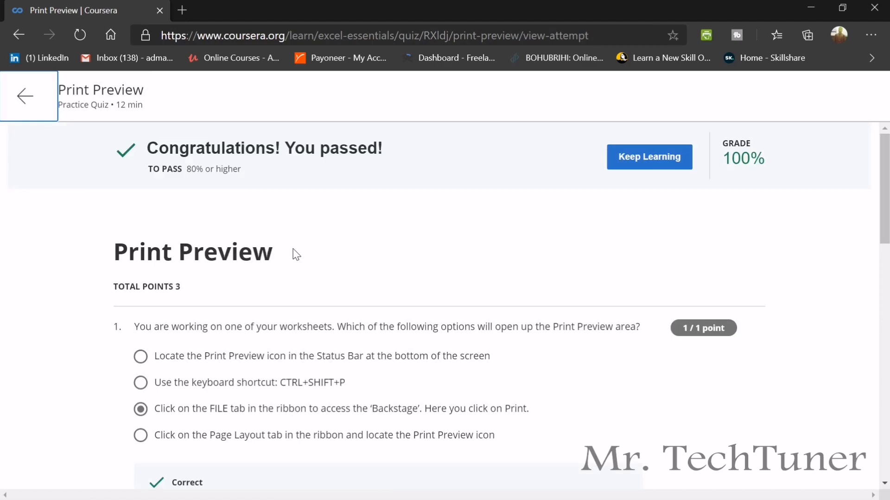
scroll(down, 3)
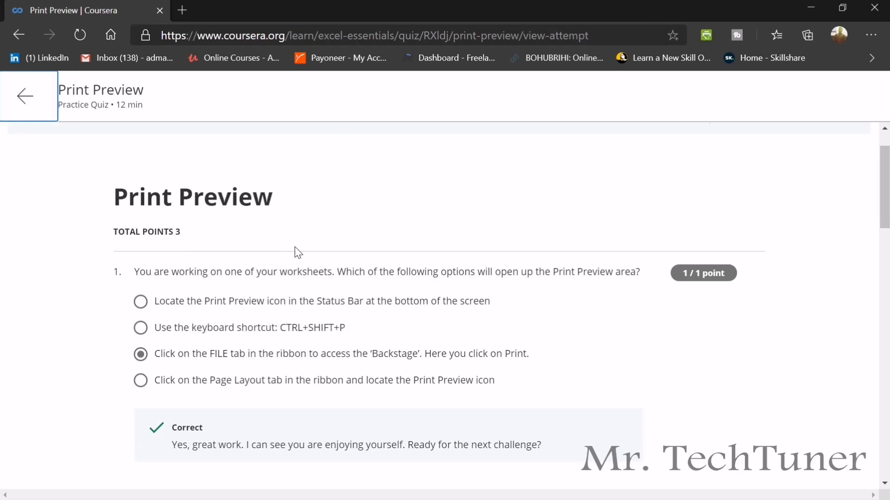
scroll(down, 3)
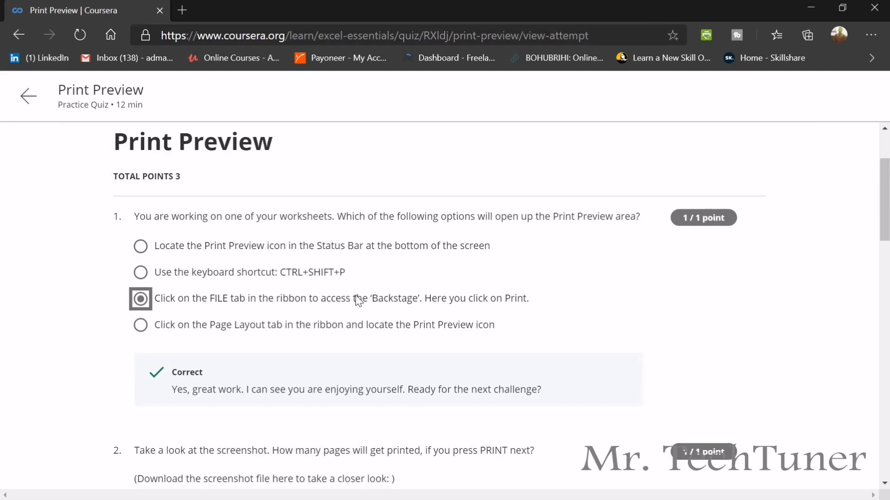
scroll(down, 3)
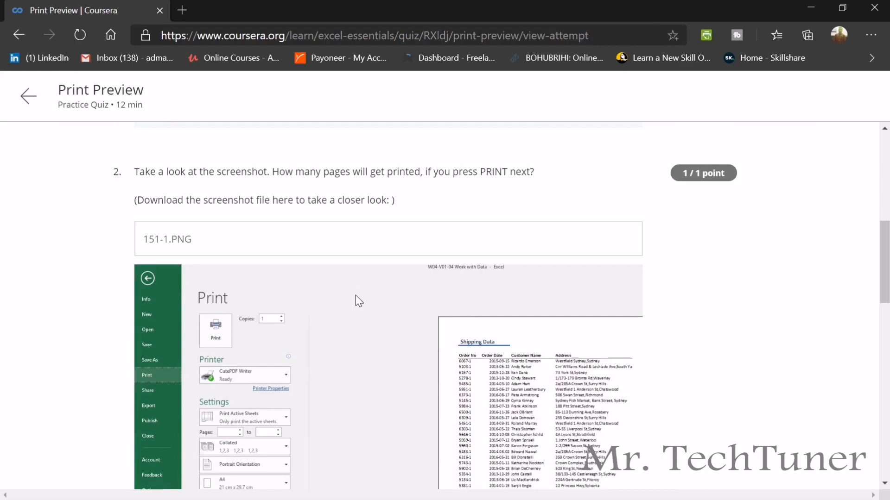
scroll(down, 3)
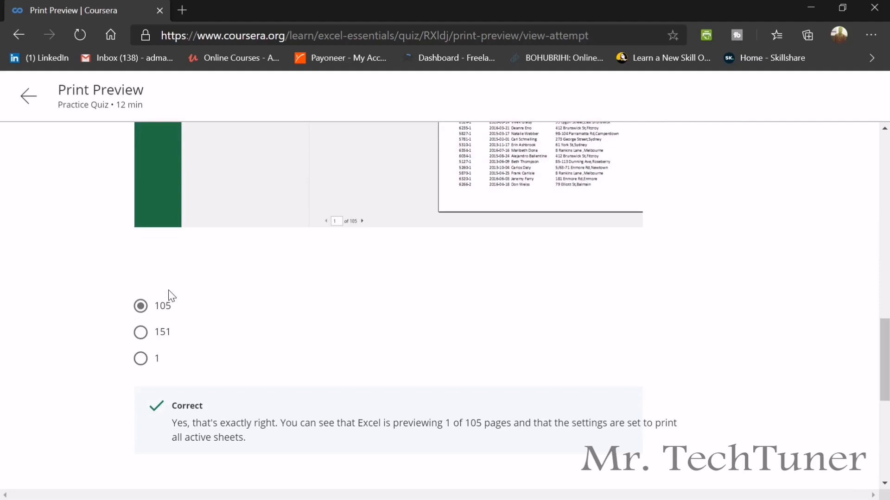
scroll(down, 3)
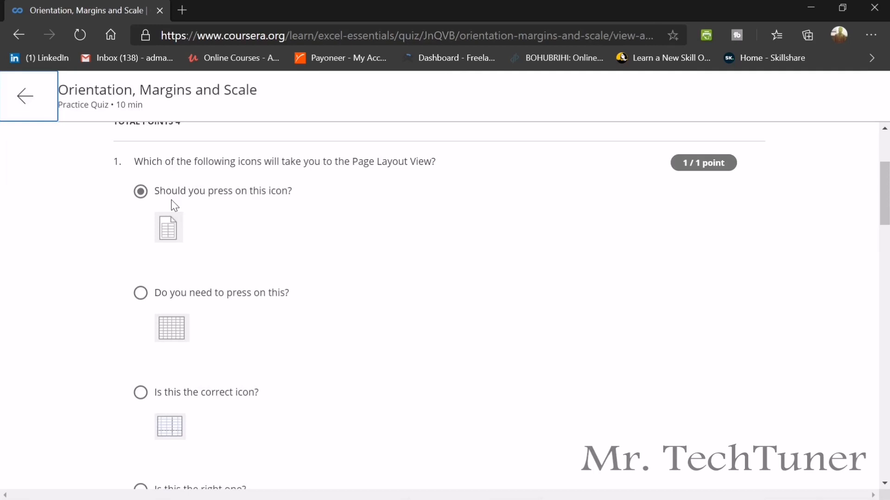
Read the Orientation, Margins and Scale quiz answers to the end, then return to the week page
scroll(down, 3)
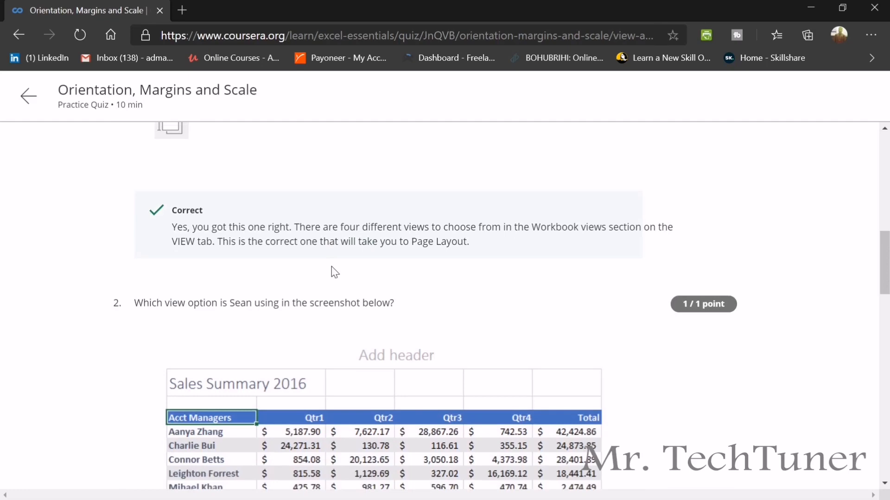
scroll(down, 3)
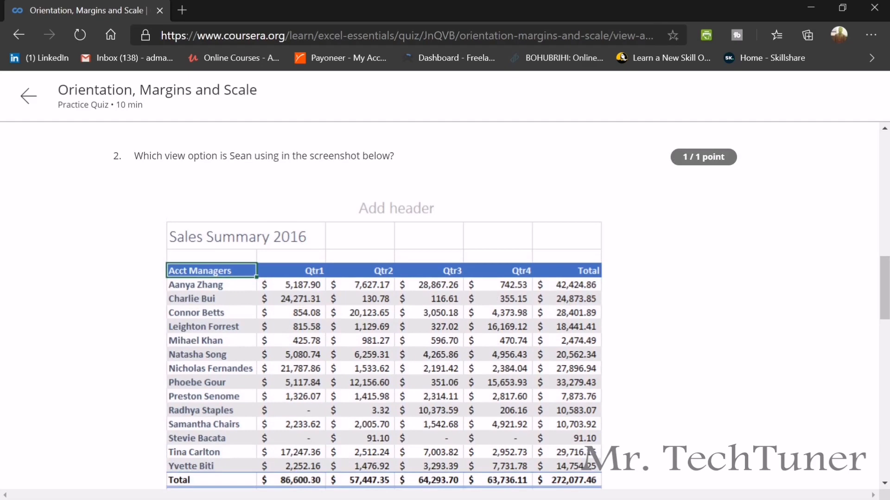
scroll(down, 3)
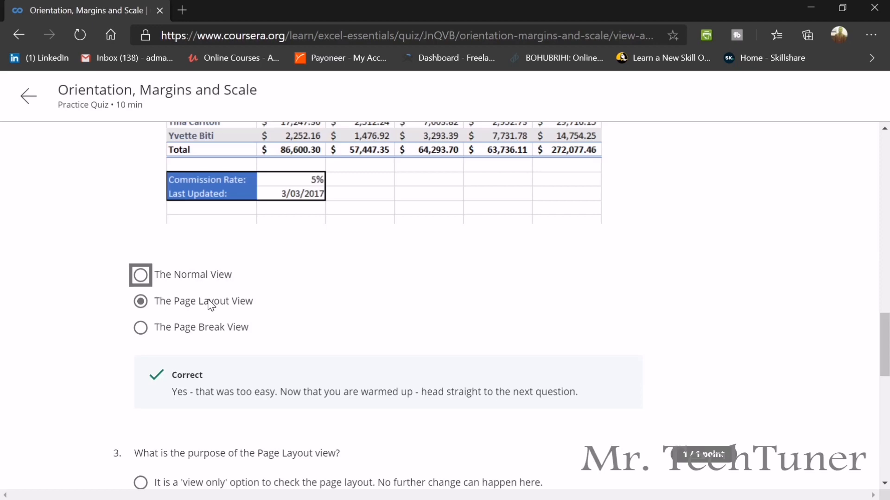
scroll(down, 3)
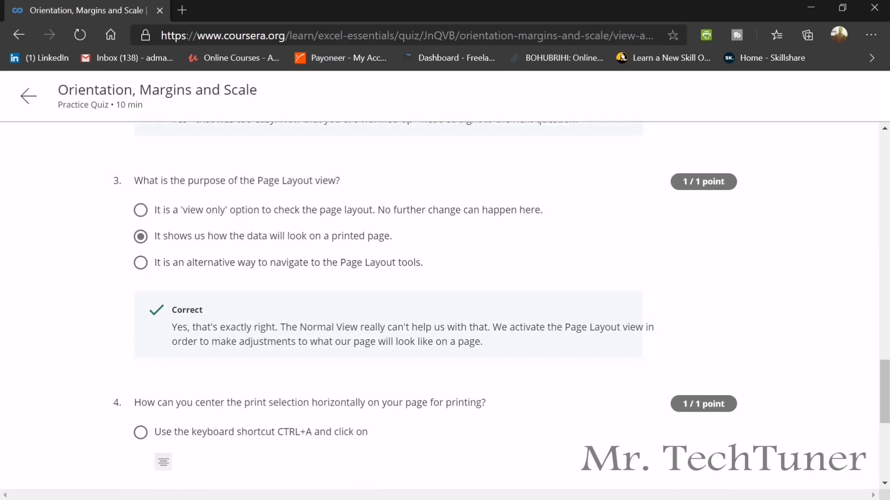
scroll(down, 3)
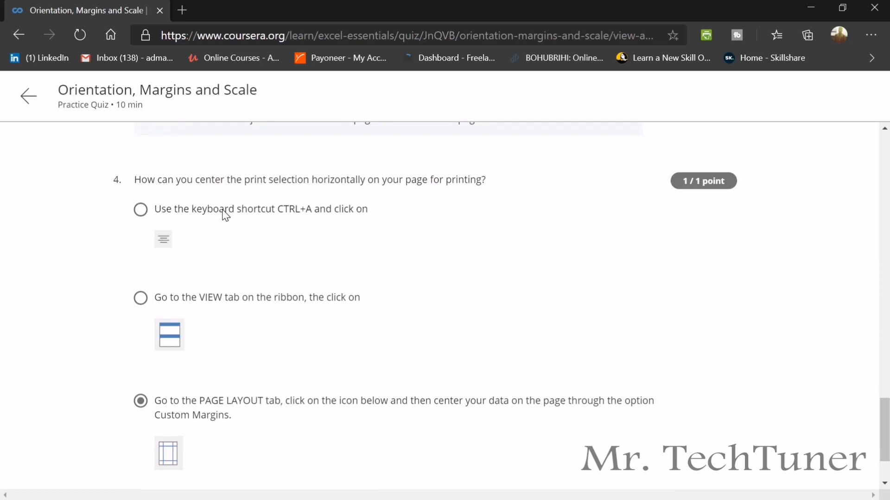
scroll(down, 3)
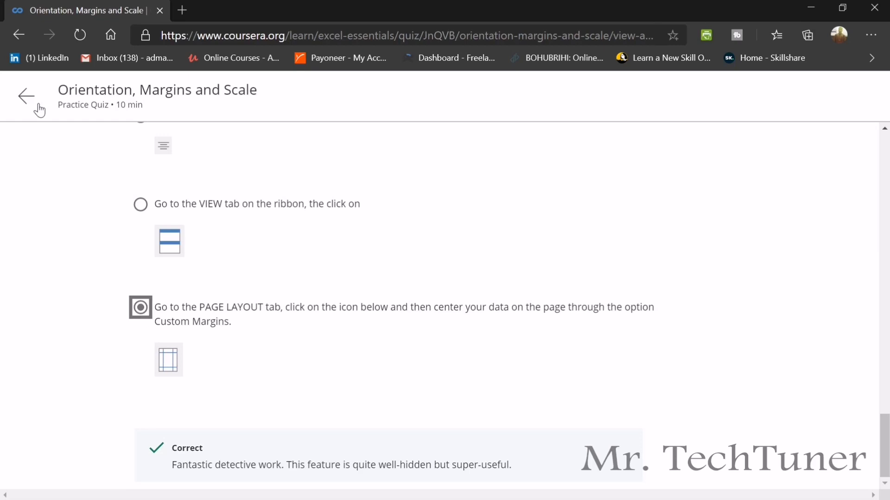
click(25, 96)
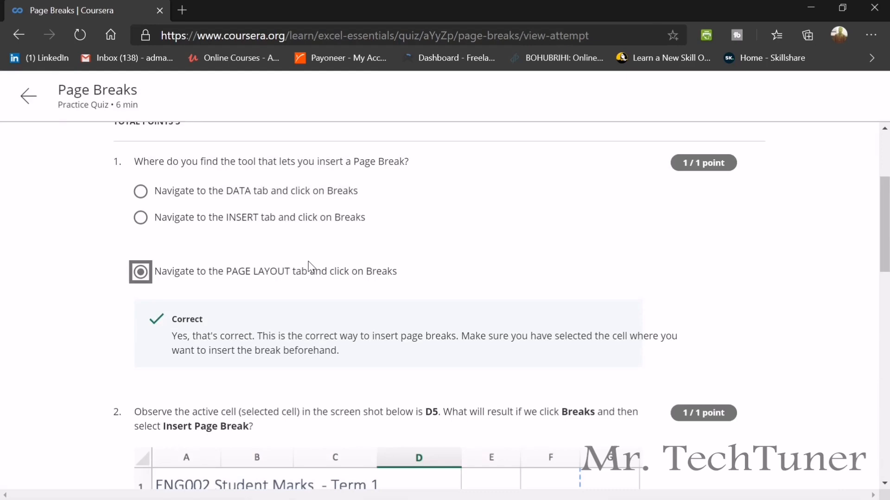
Scroll through the Page Breaks practice quiz questions and their correct-answer feedback
scroll(down, 3)
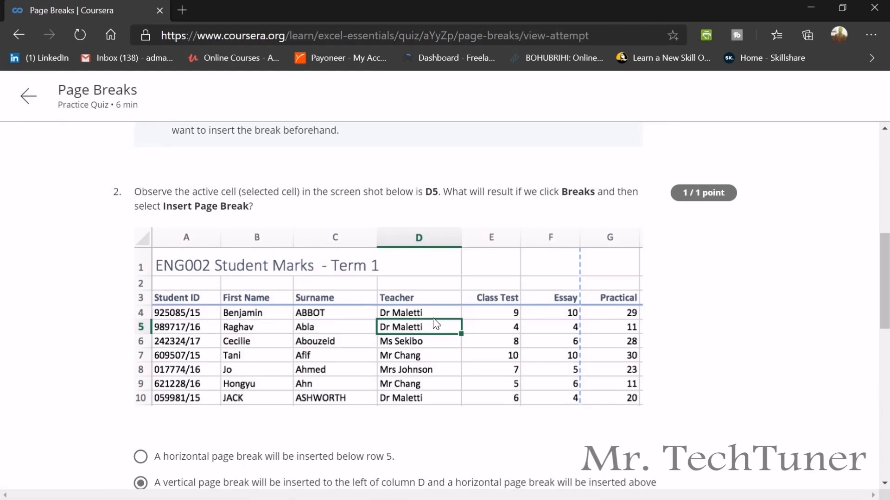
scroll(down, 3)
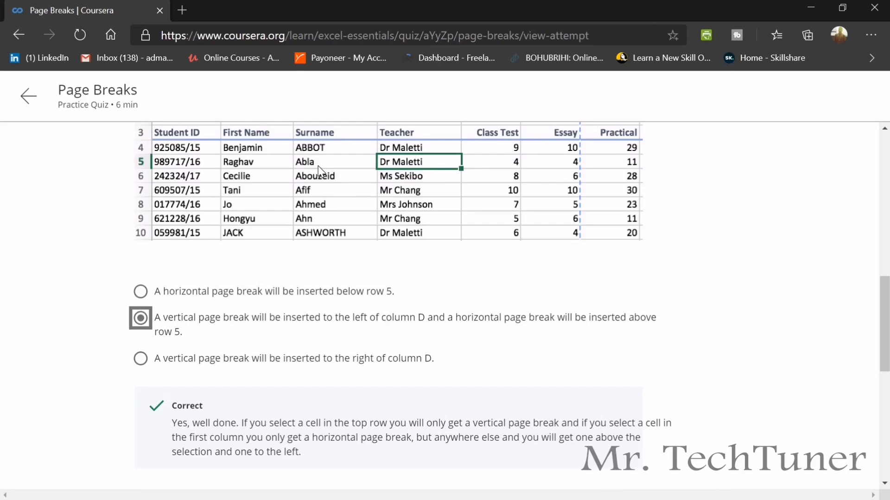
scroll(down, 3)
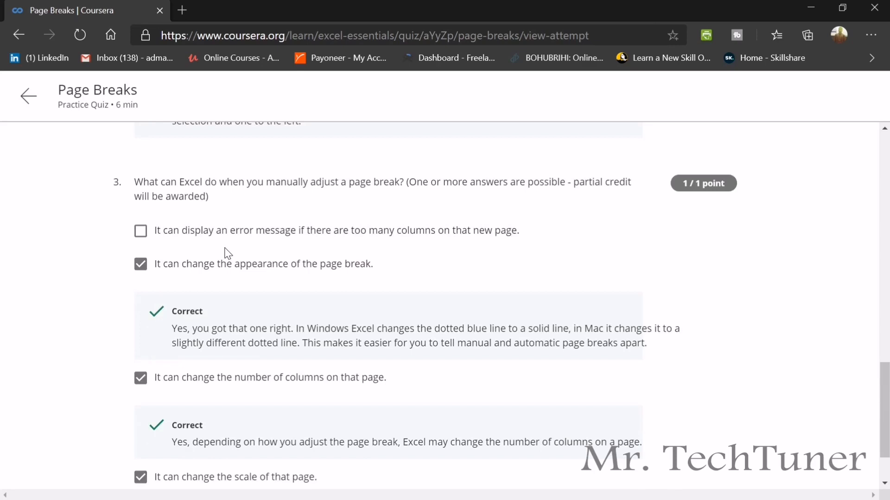
scroll(down, 3)
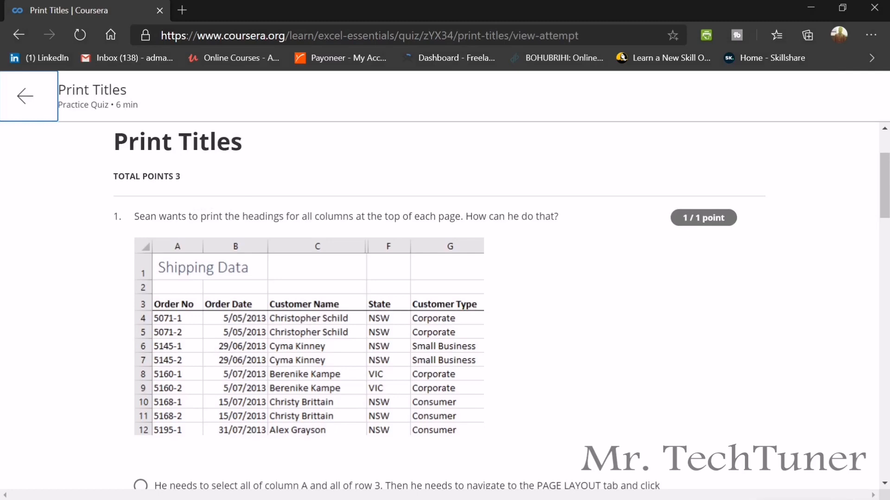
Read Print Titles quiz questions 1–3, including gridlines and repeated Order Number and Order Date
scroll(down, 3)
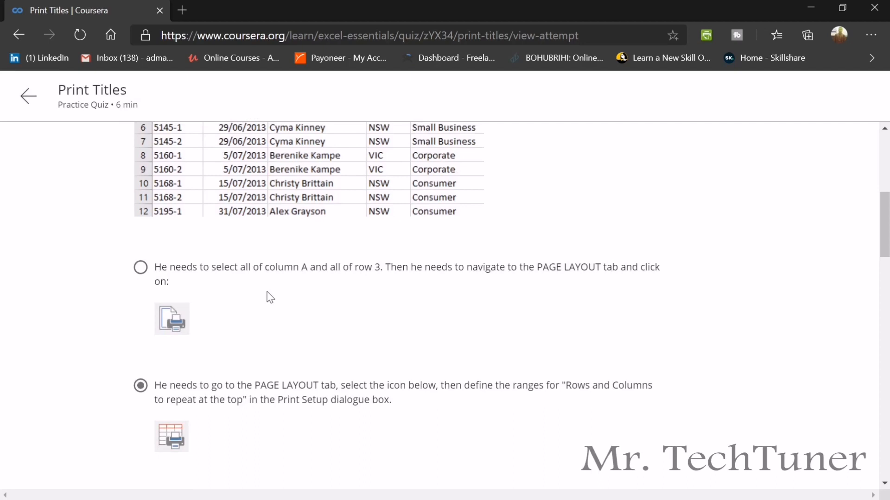
scroll(up, 3)
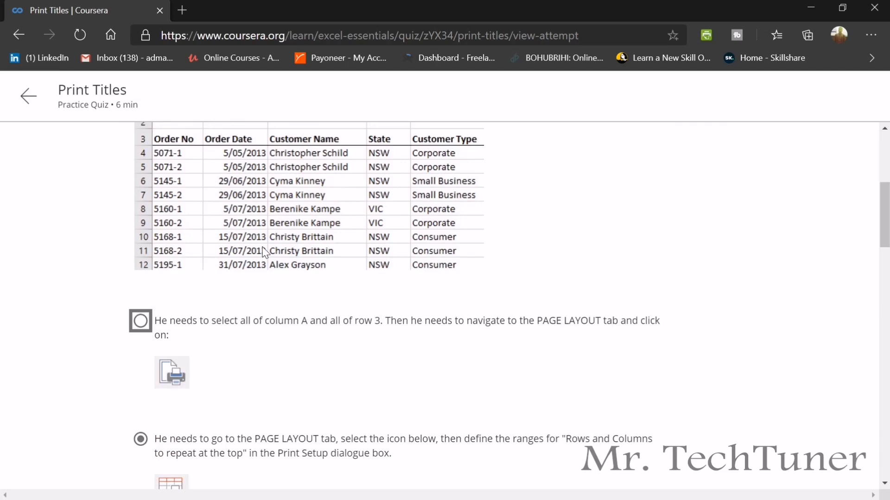
scroll(down, 3)
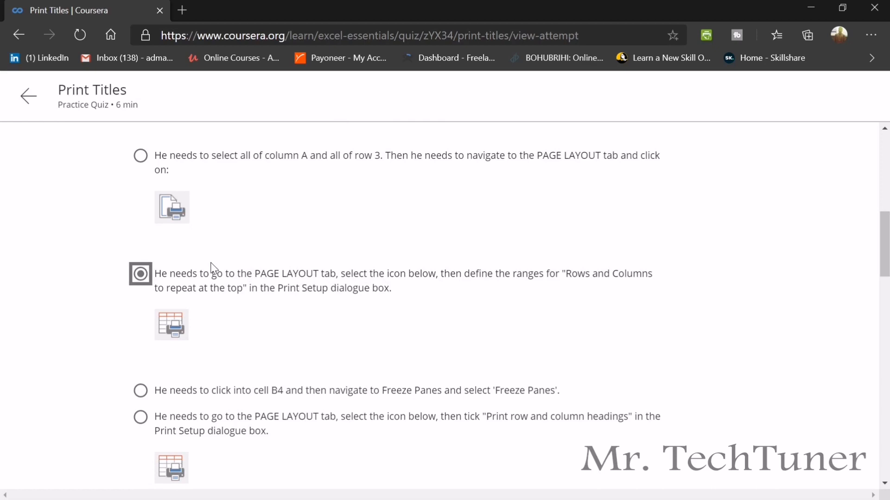
scroll(down, 3)
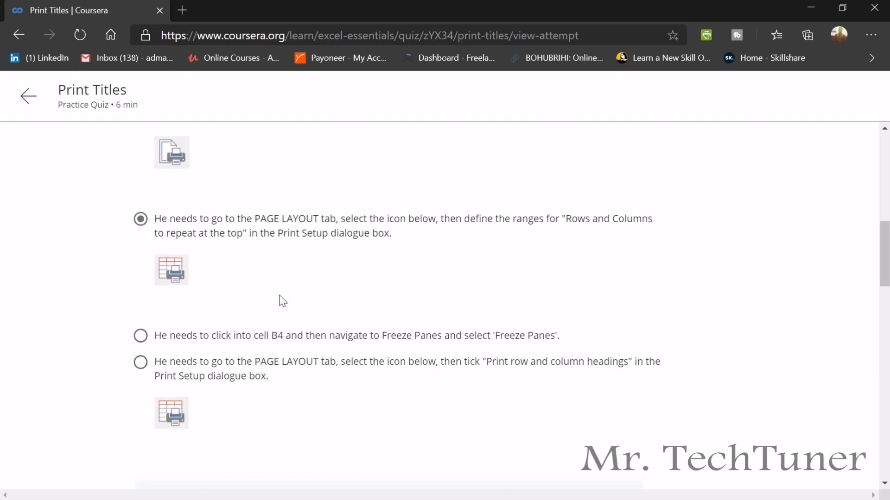
scroll(down, 3)
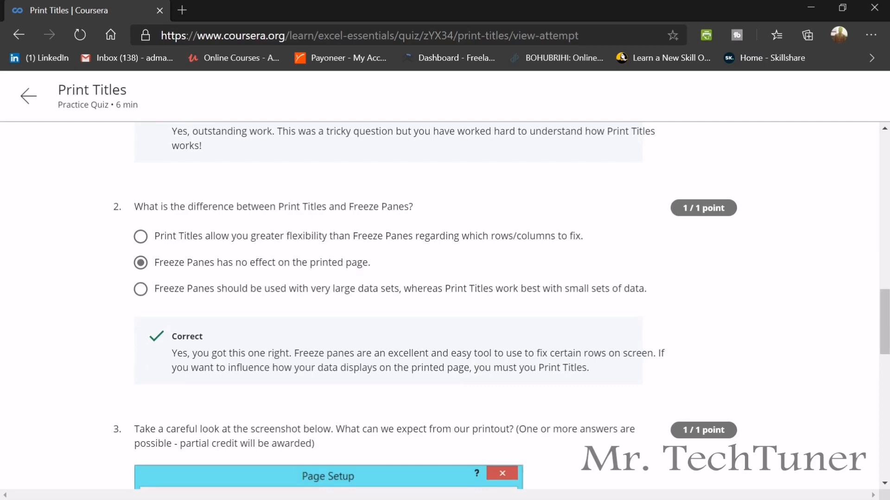
scroll(down, 3)
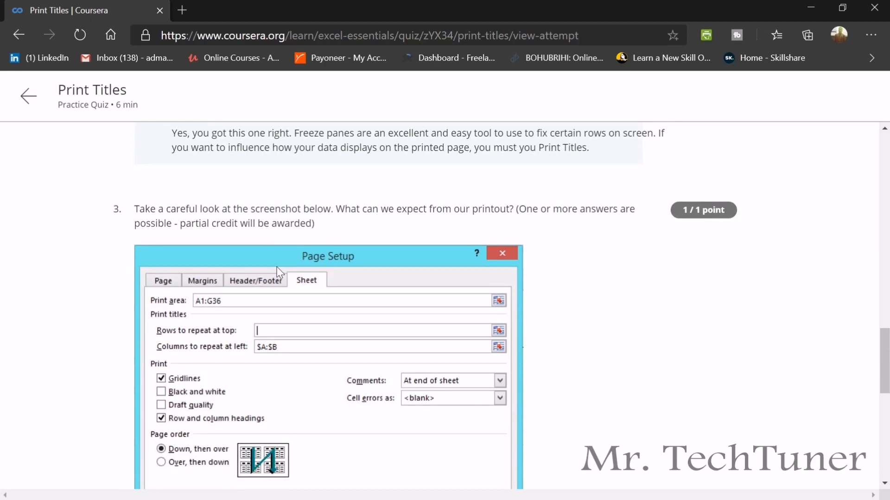
scroll(up, 3)
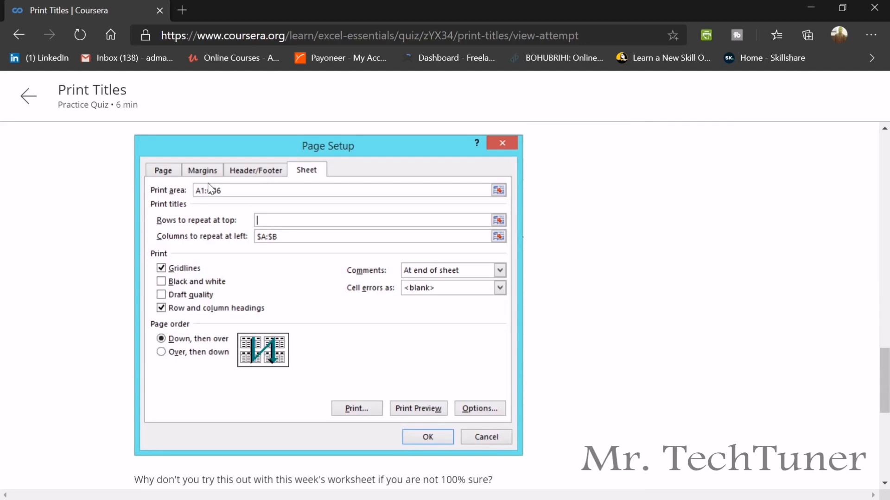
scroll(down, 3)
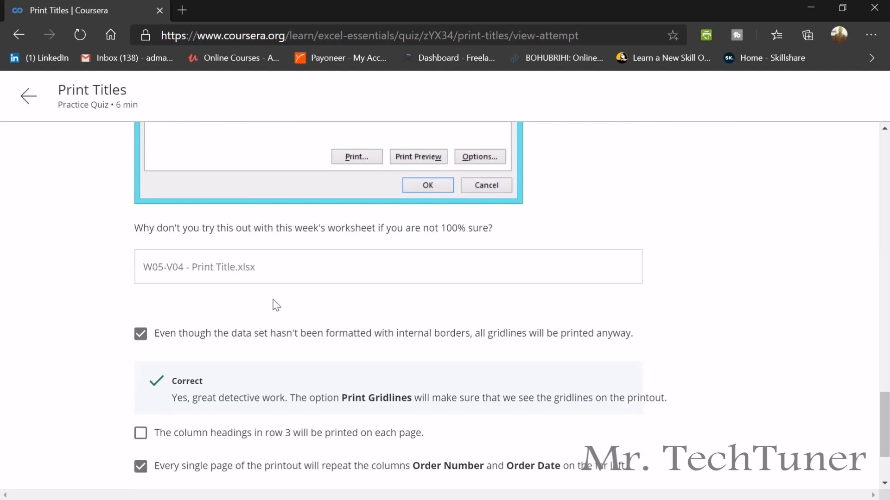
scroll(down, 3)
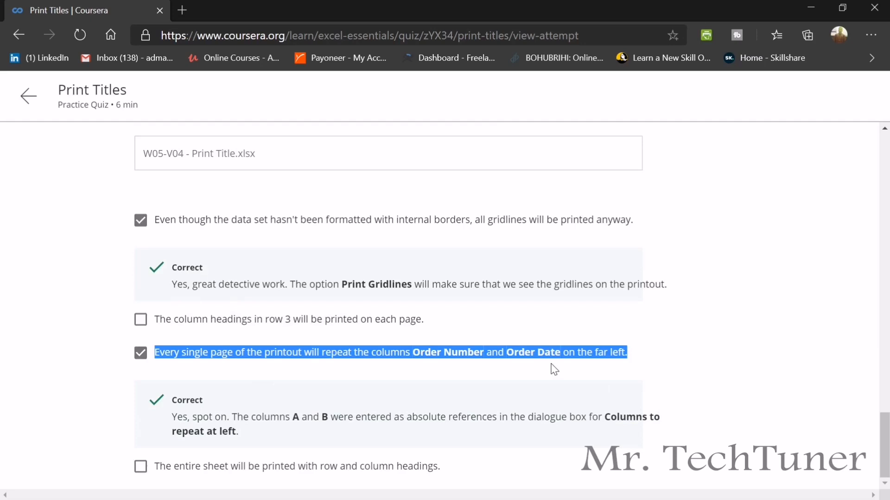
mouse_move(27, 96)
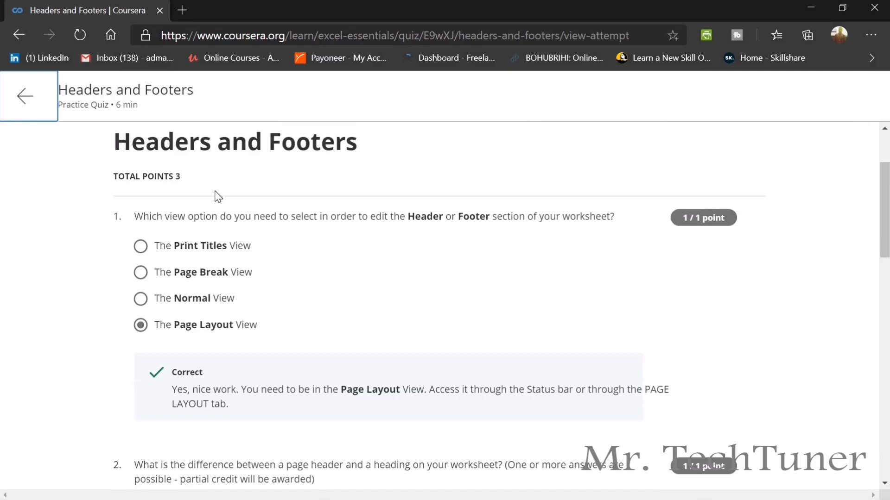
Read Headers and Footers quiz questions 1–3, ending with locating the Design tab
scroll(down, 3)
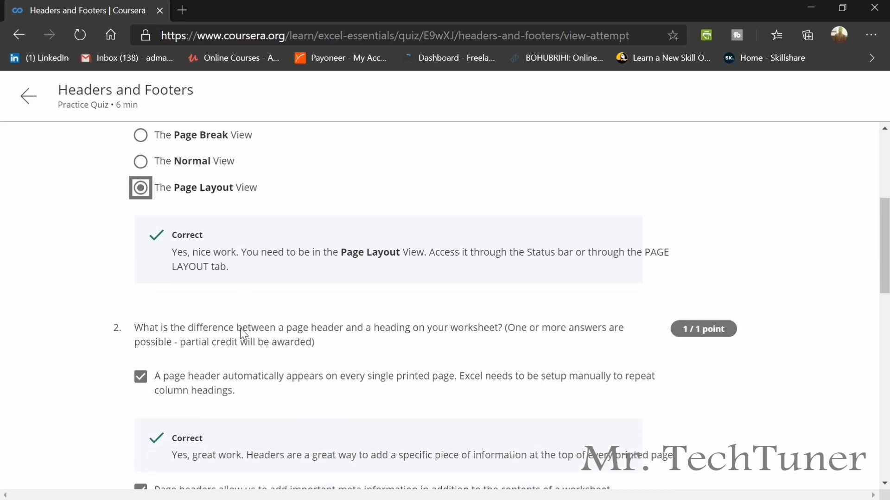
scroll(down, 3)
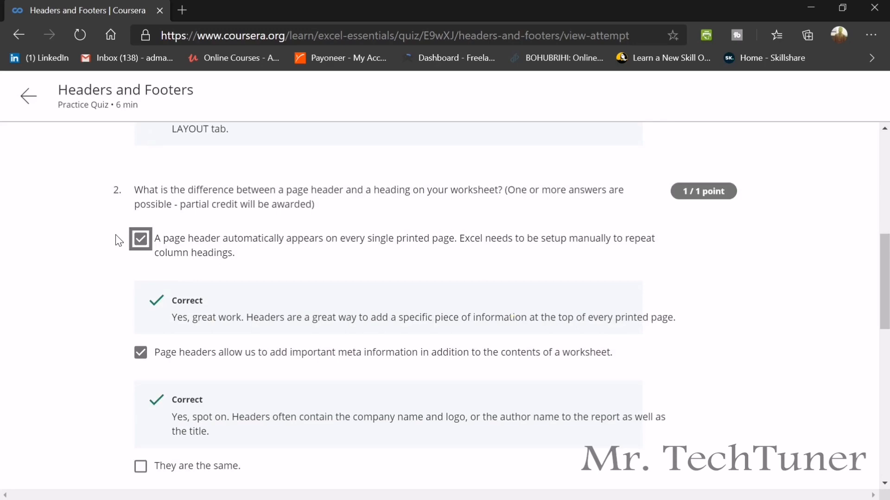
scroll(down, 3)
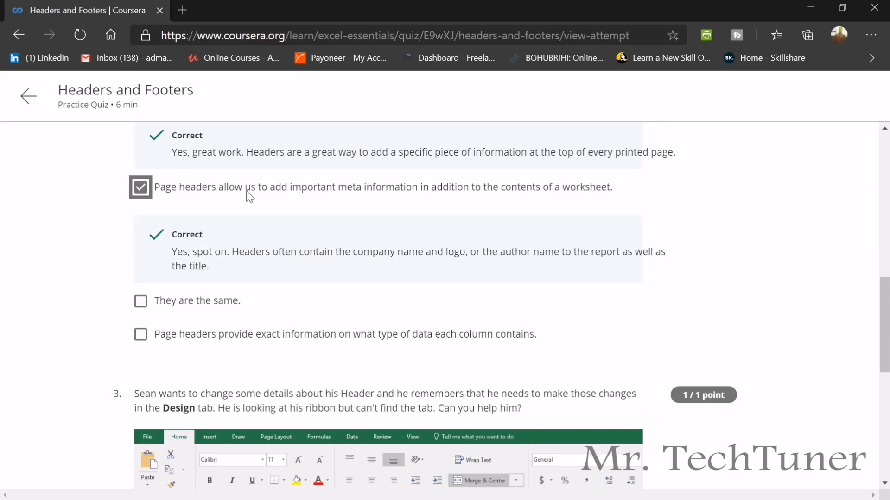
scroll(down, 3)
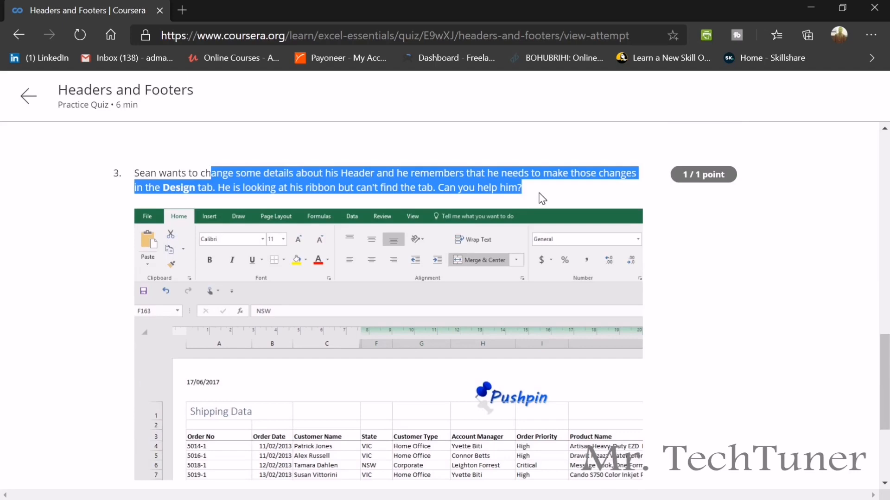
scroll(down, 3)
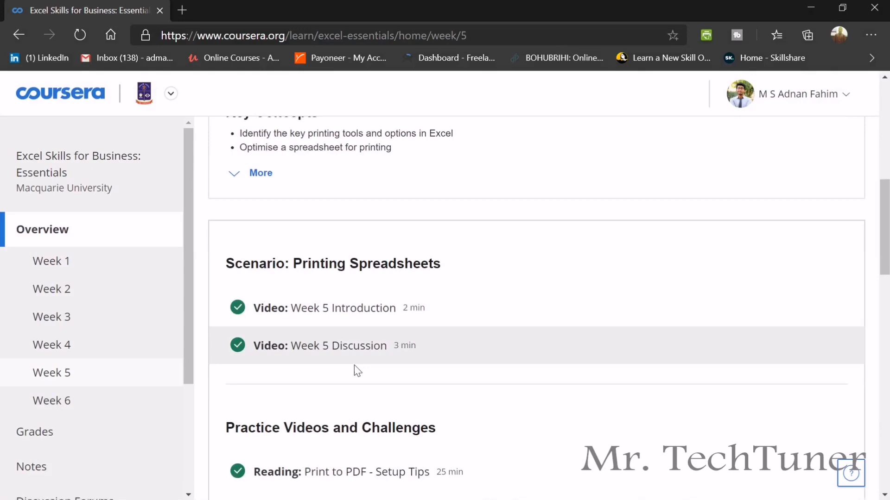
Open the graded Printing: Test your skills quiz from the Assessment section
scroll(down, 3)
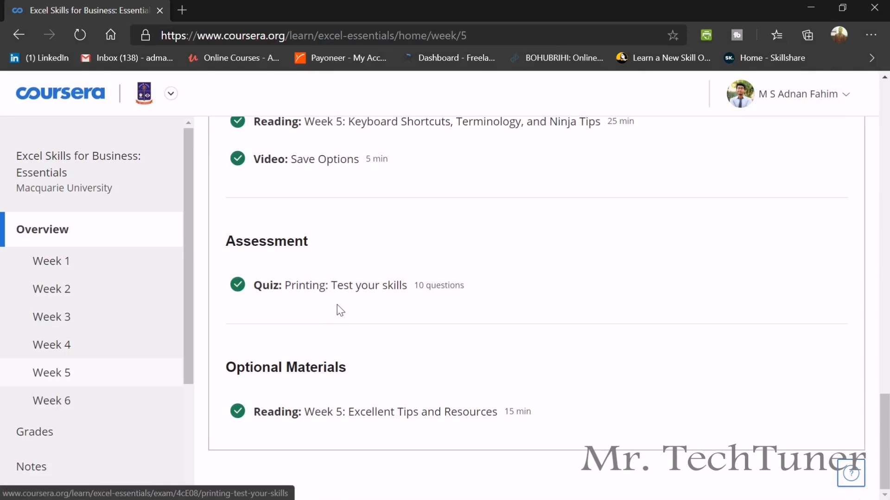
click(346, 285)
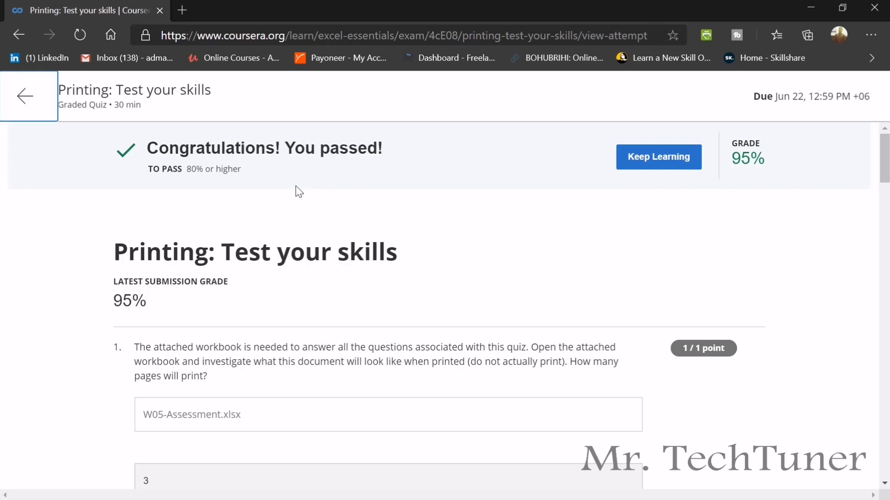
Open the W05-Assessment.xlsx attachment downloaded from question 1
scroll(down, 3)
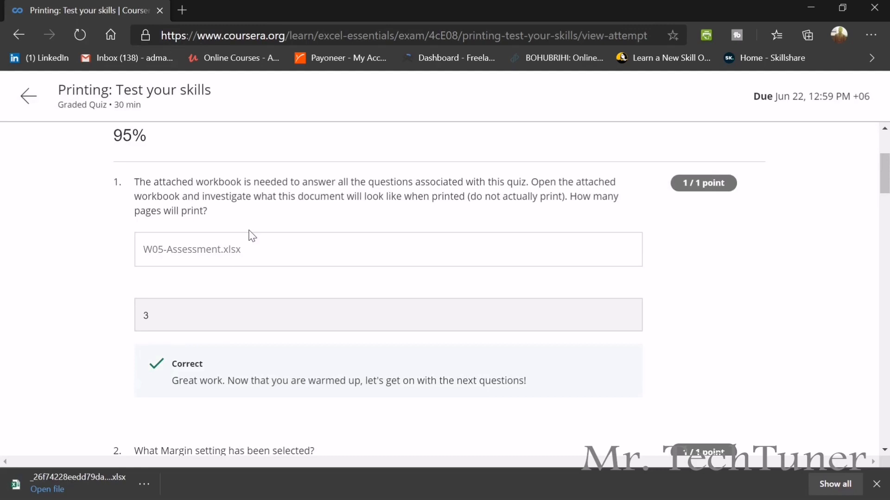
click(47, 490)
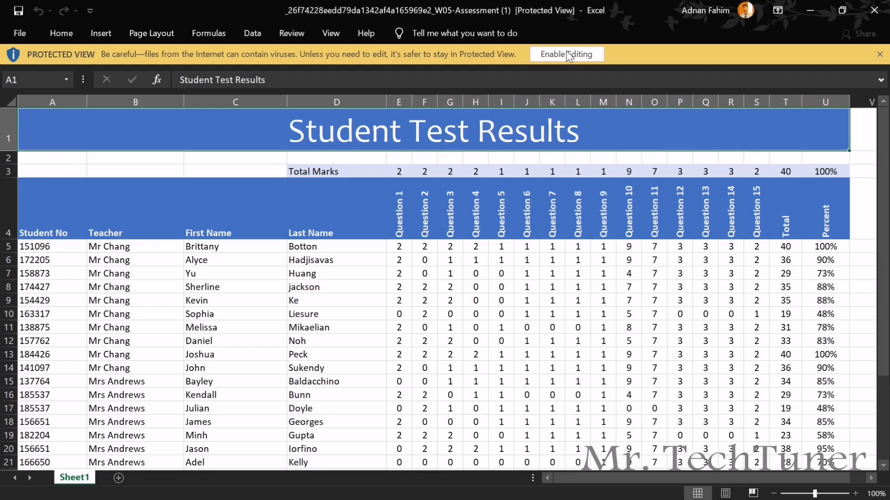
Enable editing on the W05-Assessment workbook's Protected View bar
click(566, 54)
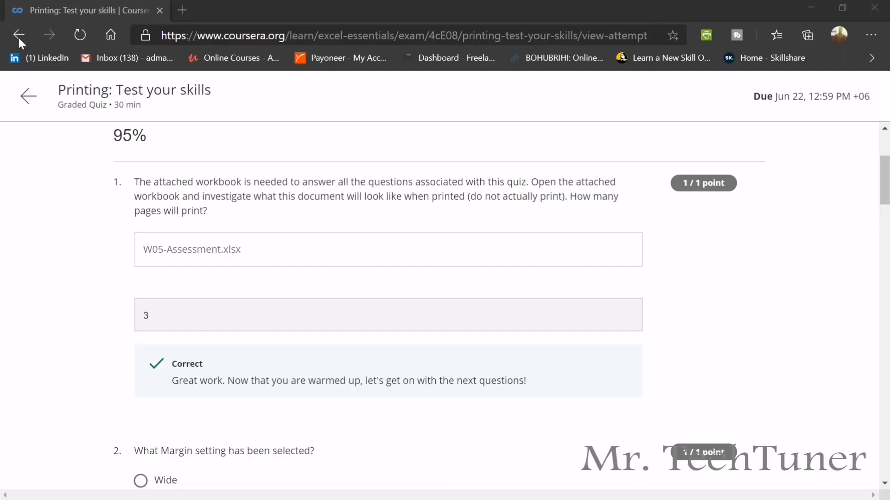
mouse_move(200, 305)
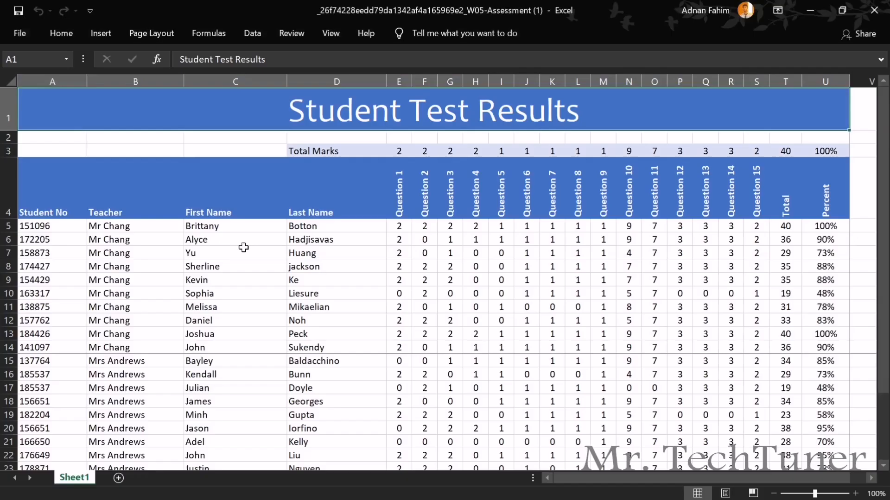
Expand the Home ribbon and look over the Student Test Results sheet without editing
click(61, 33)
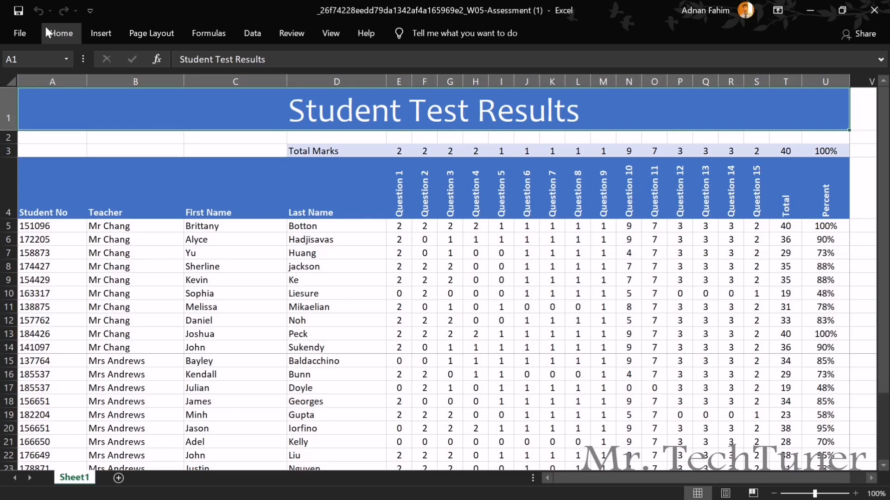
mouse_move(236, 81)
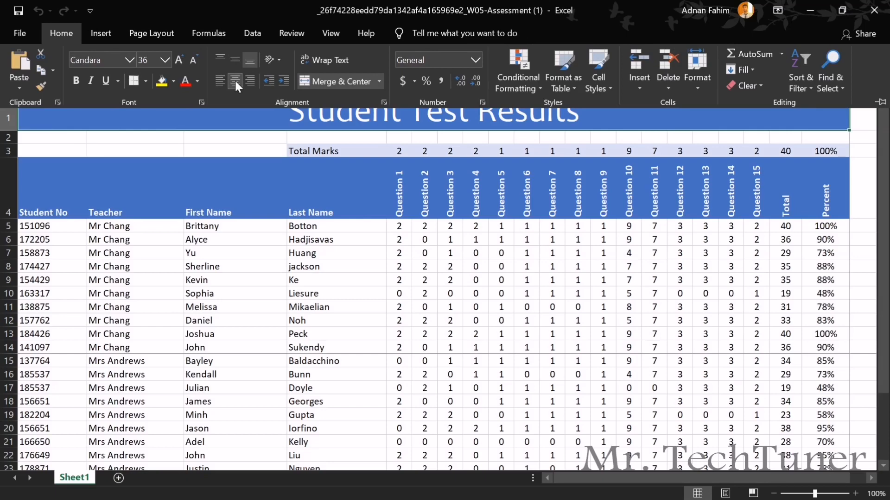
click(111, 68)
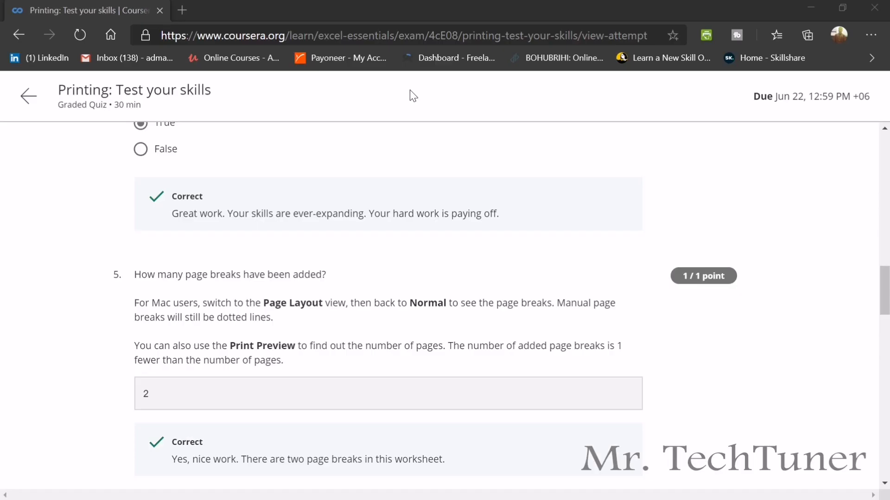
Scroll to questions 5 and 6, showing two page breaks and A21 as answers
scroll(down, 3)
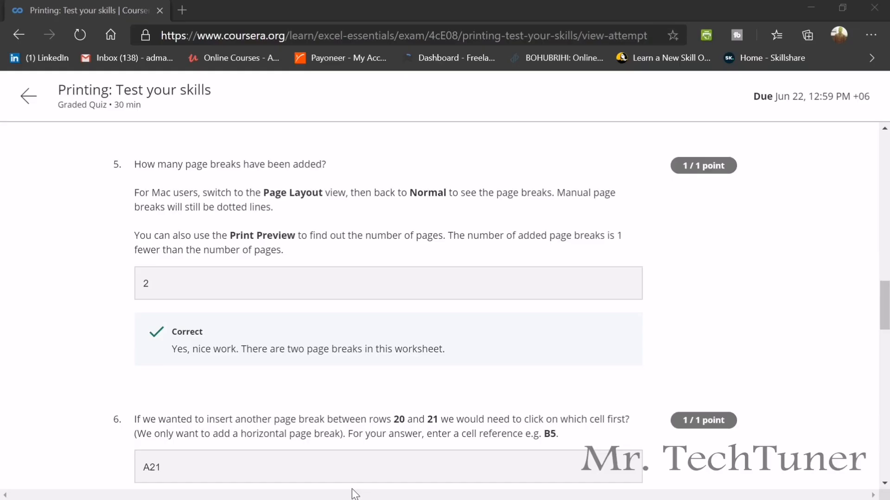
scroll(down, 3)
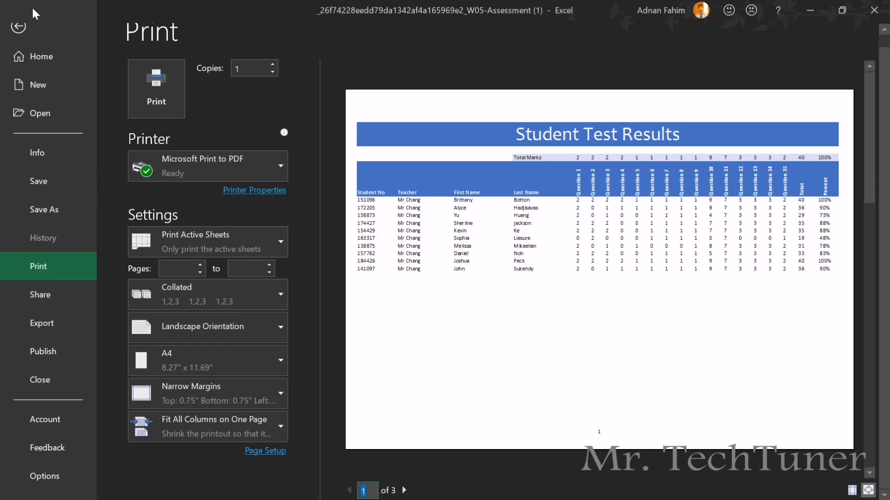
Close the 3-page landscape A4 print preview of Student Test Results
click(17, 28)
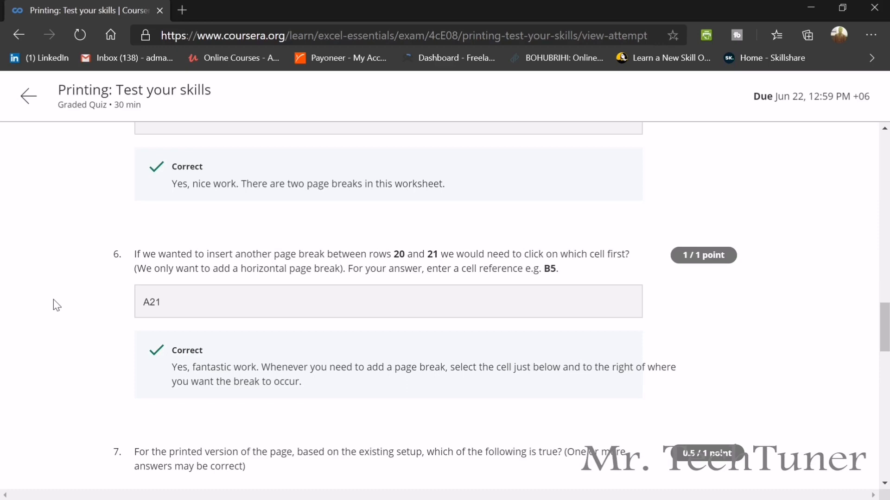
Scroll through graded quiz questions 6 to 10, reading feedback including question 7's partial credit
scroll(down, 3)
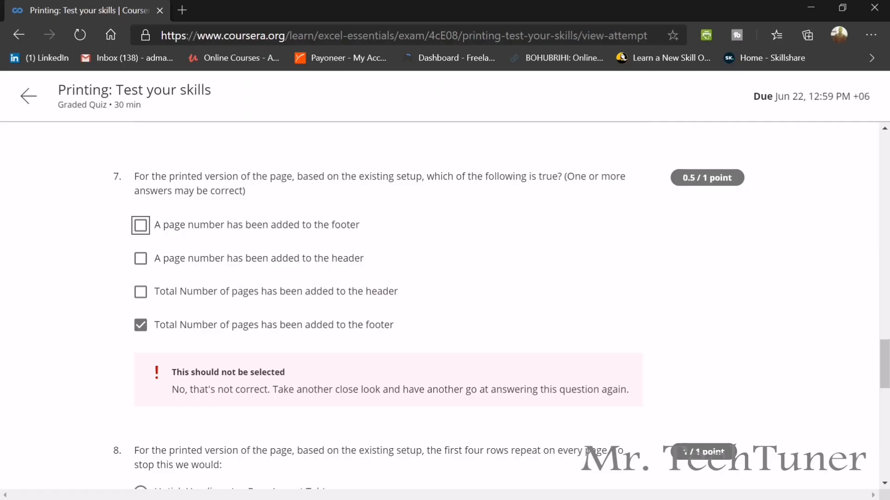
scroll(down, 3)
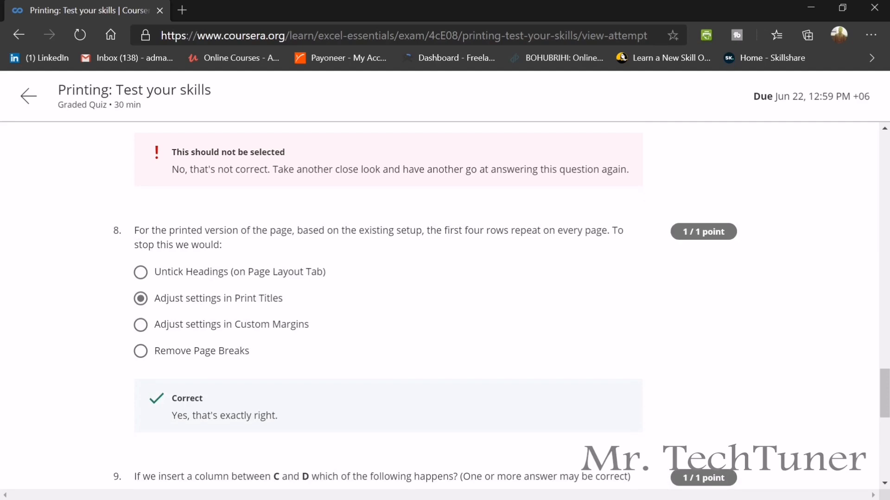
mouse_move(181, 309)
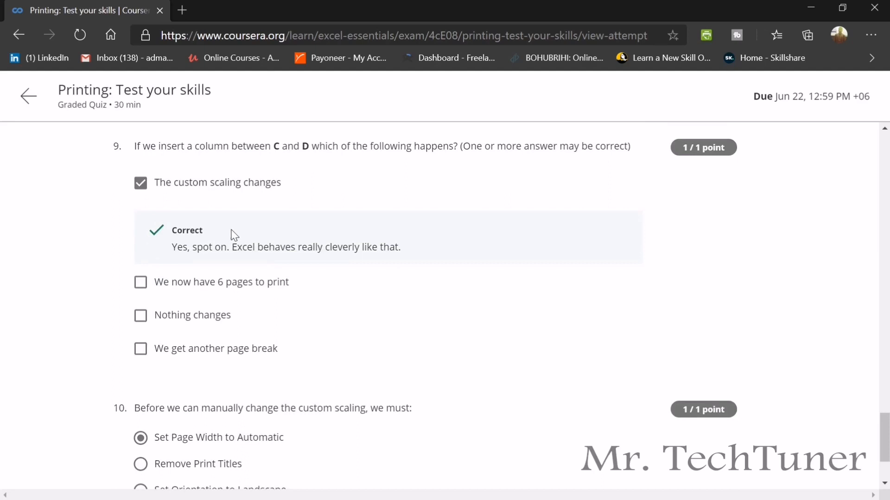
scroll(down, 3)
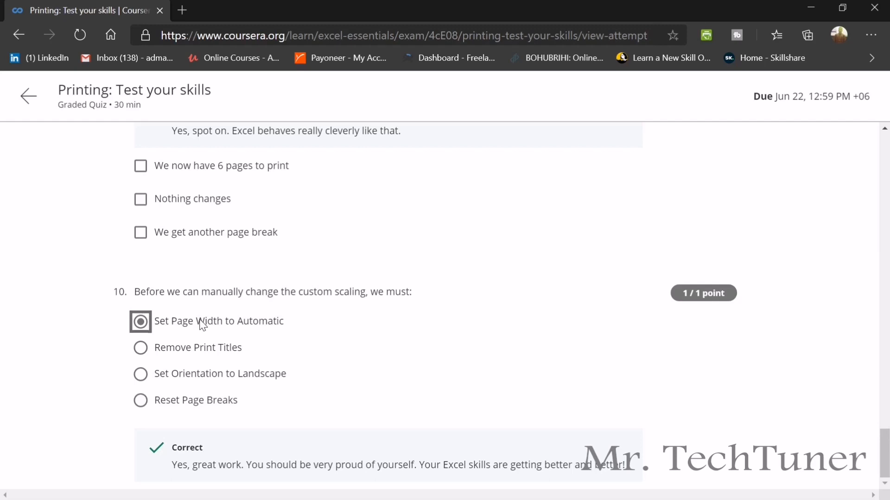